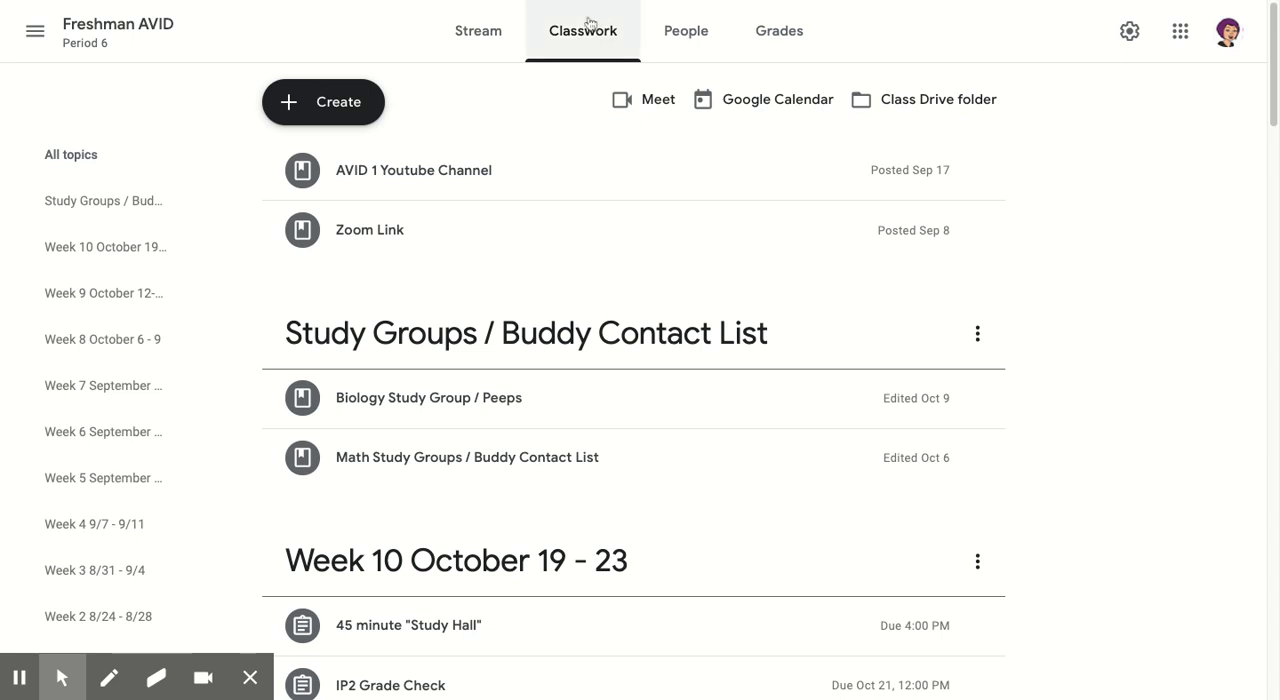
Return to Classwork, scroll to Week 10, and expand the 45 minute 'Study Hall' assignment
click(478, 31)
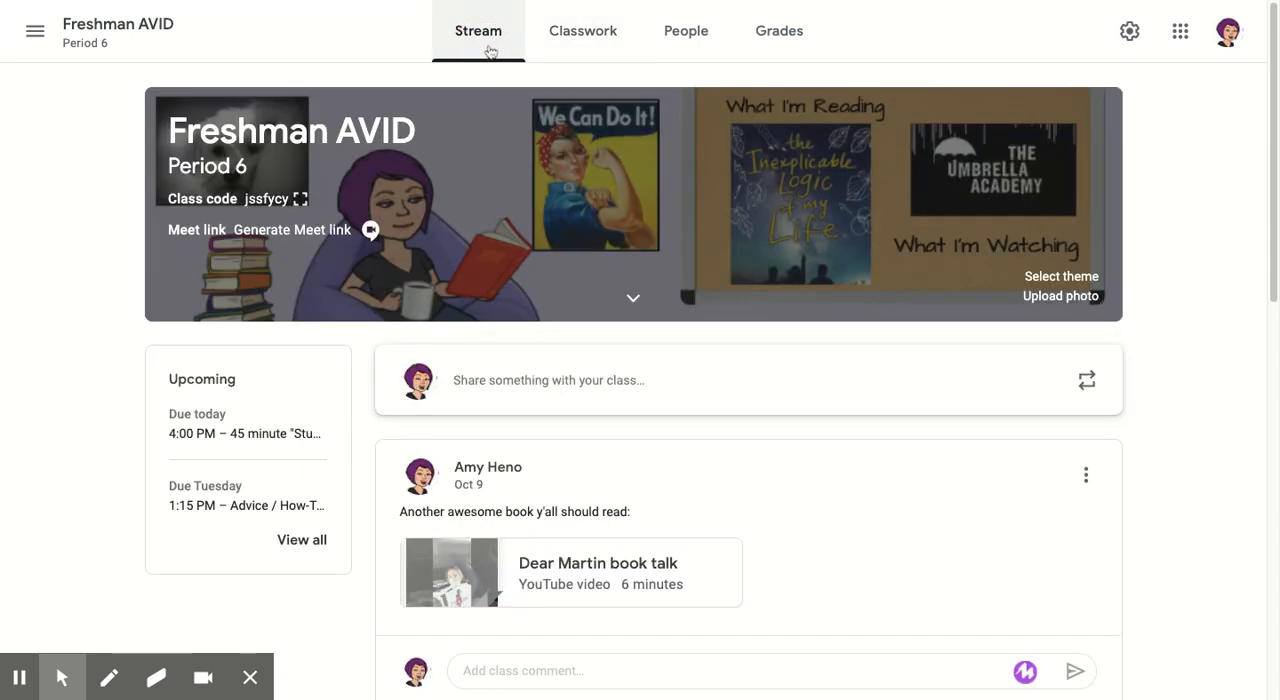
click(582, 31)
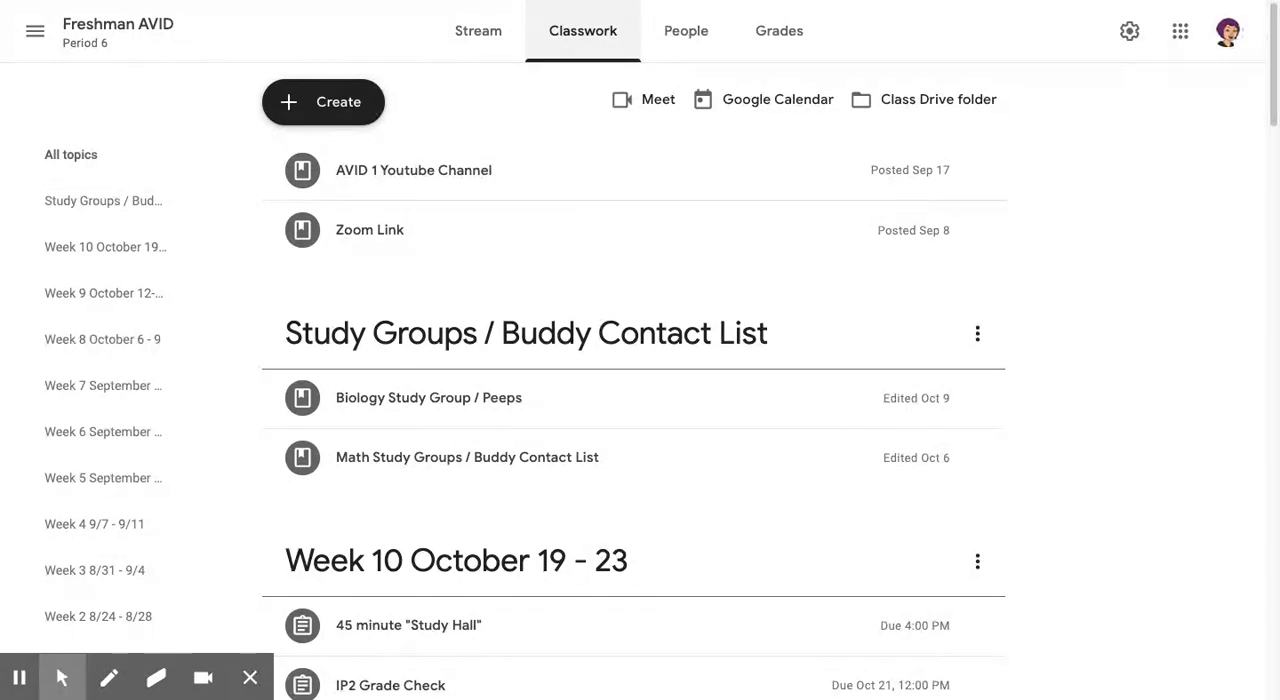
scroll(down, 3)
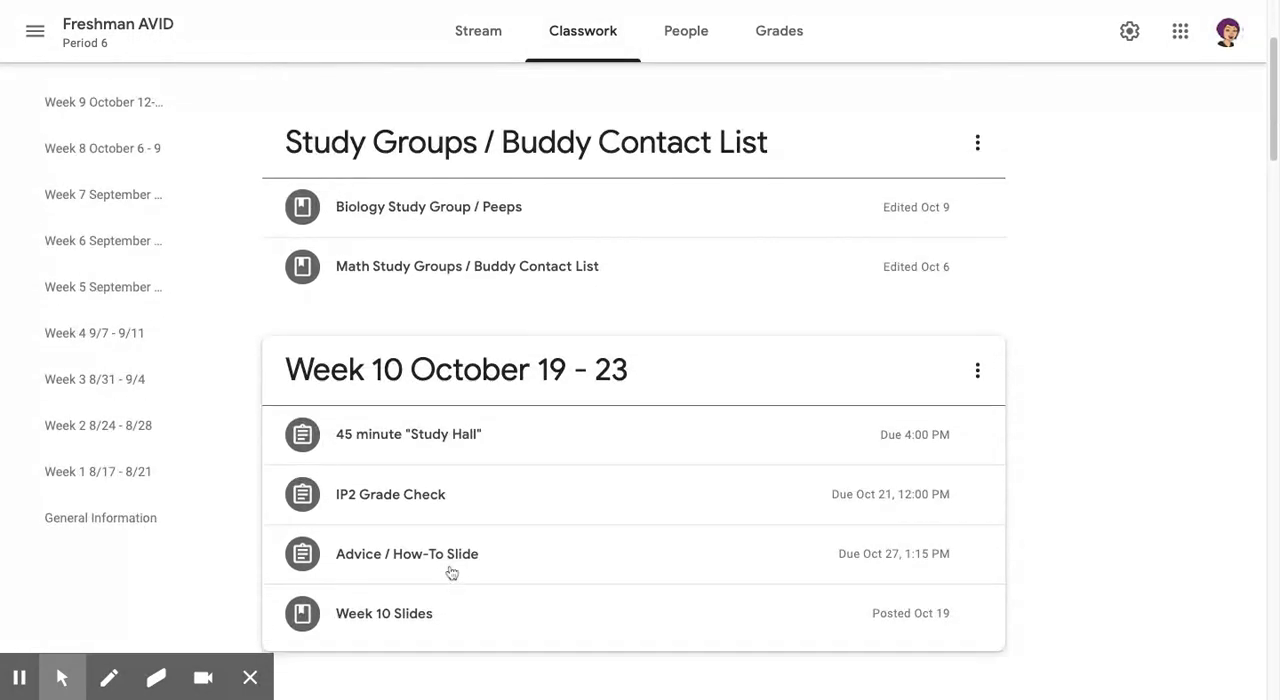
mouse_move(438, 447)
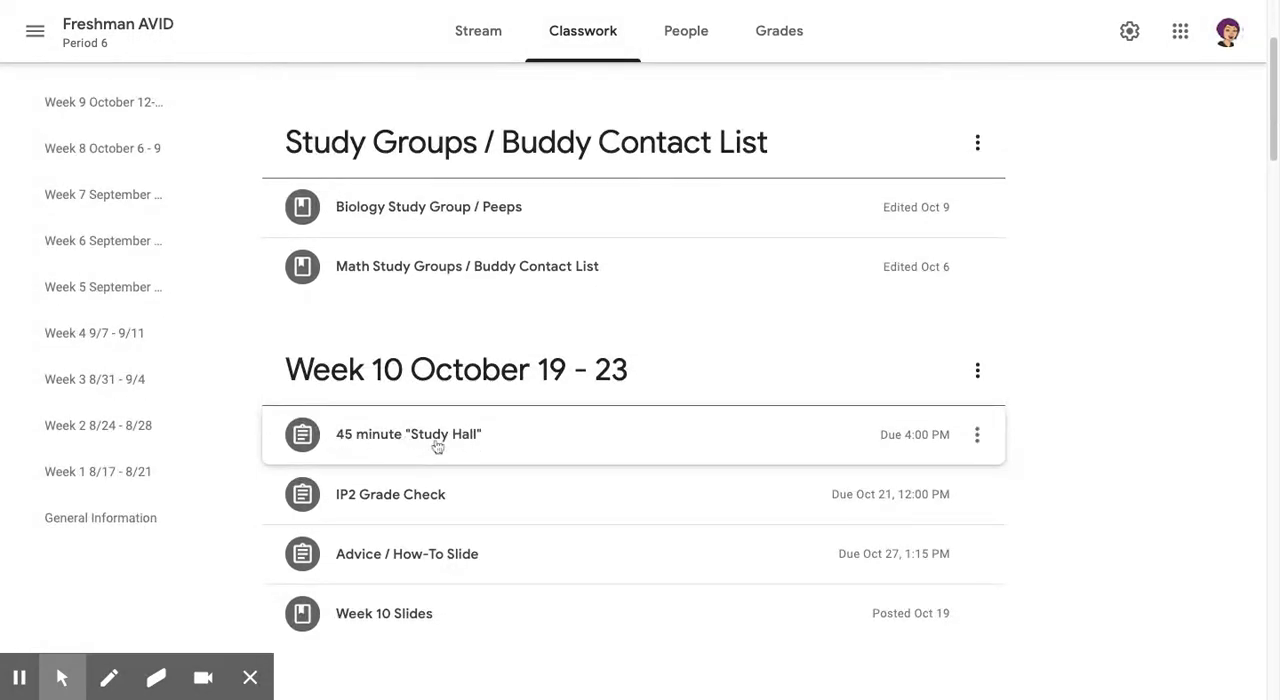
click(408, 434)
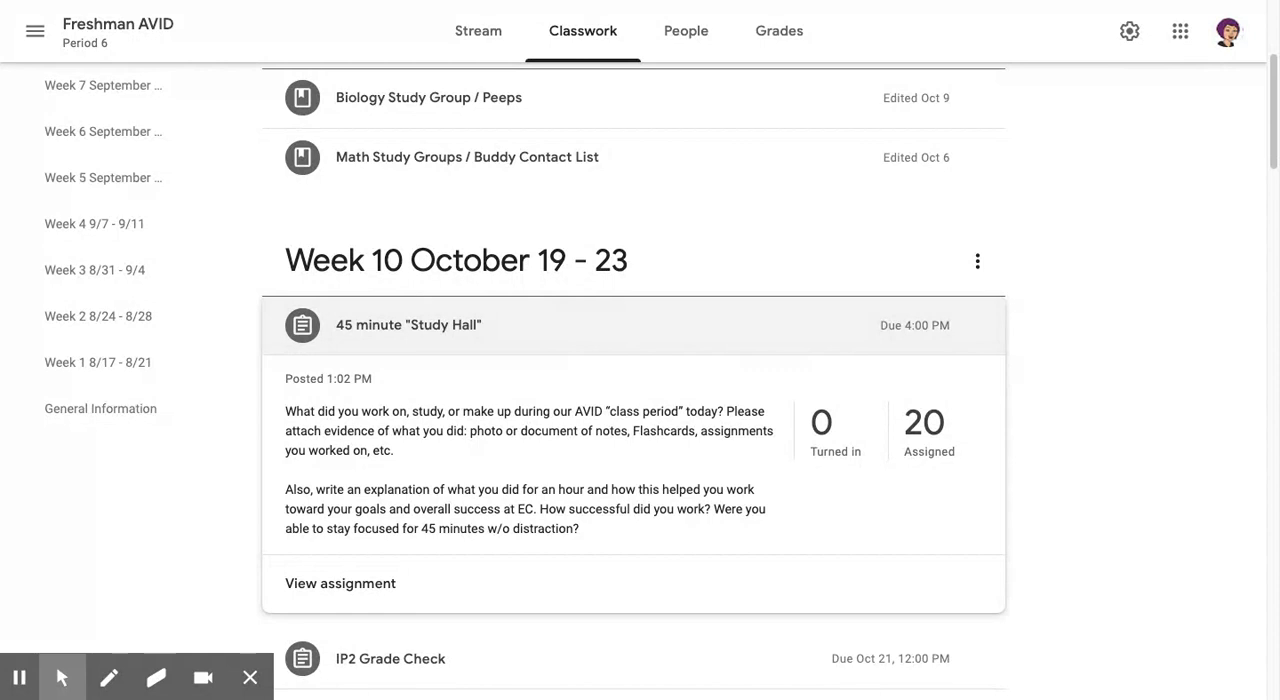
scroll(down, 3)
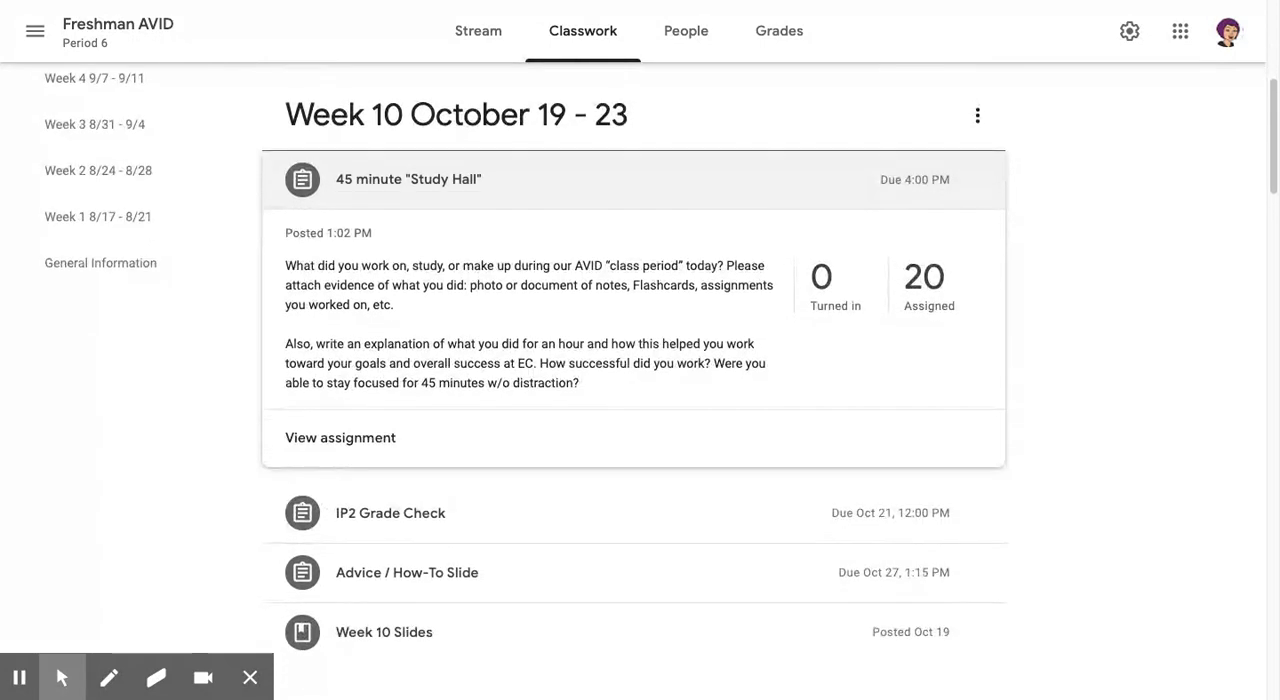
scroll(down, 3)
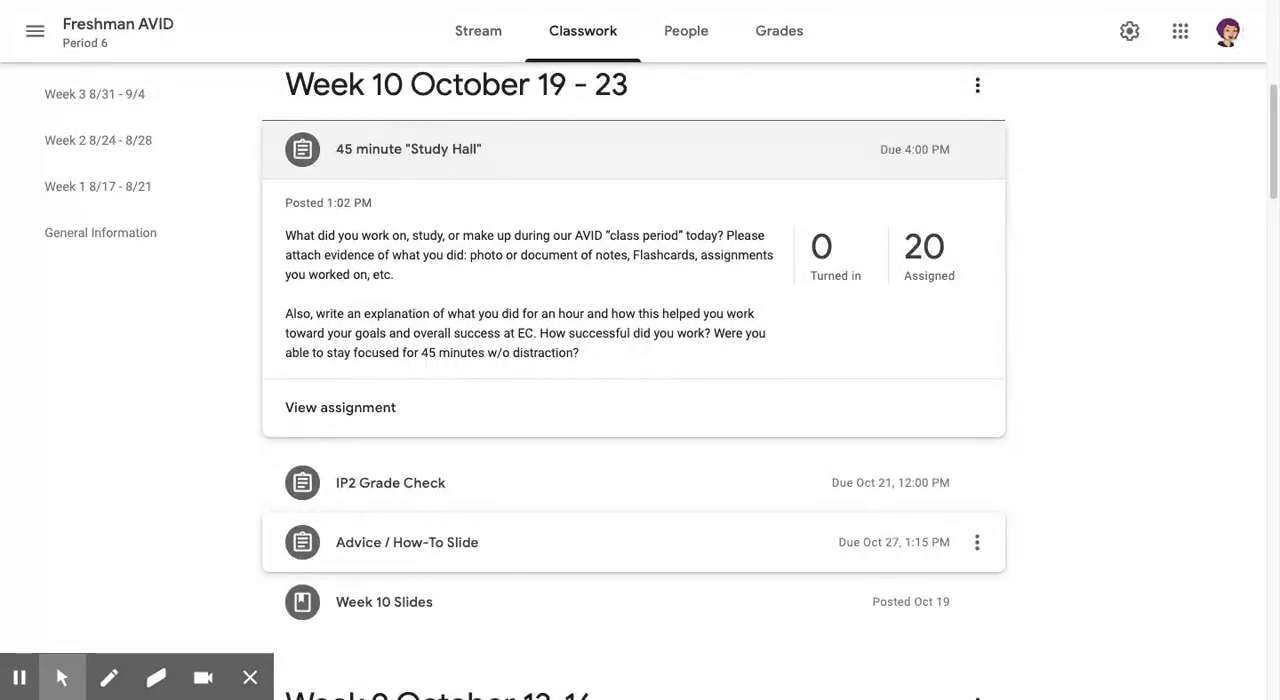
mouse_move(439, 420)
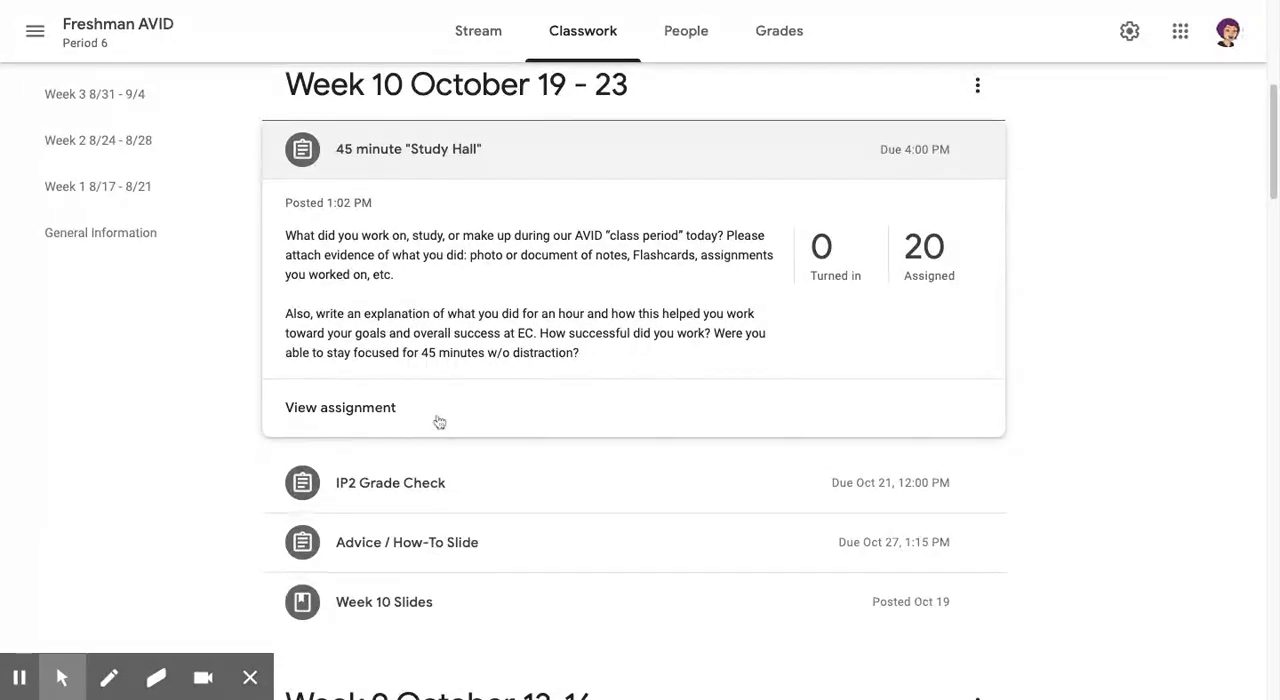
mouse_move(442, 365)
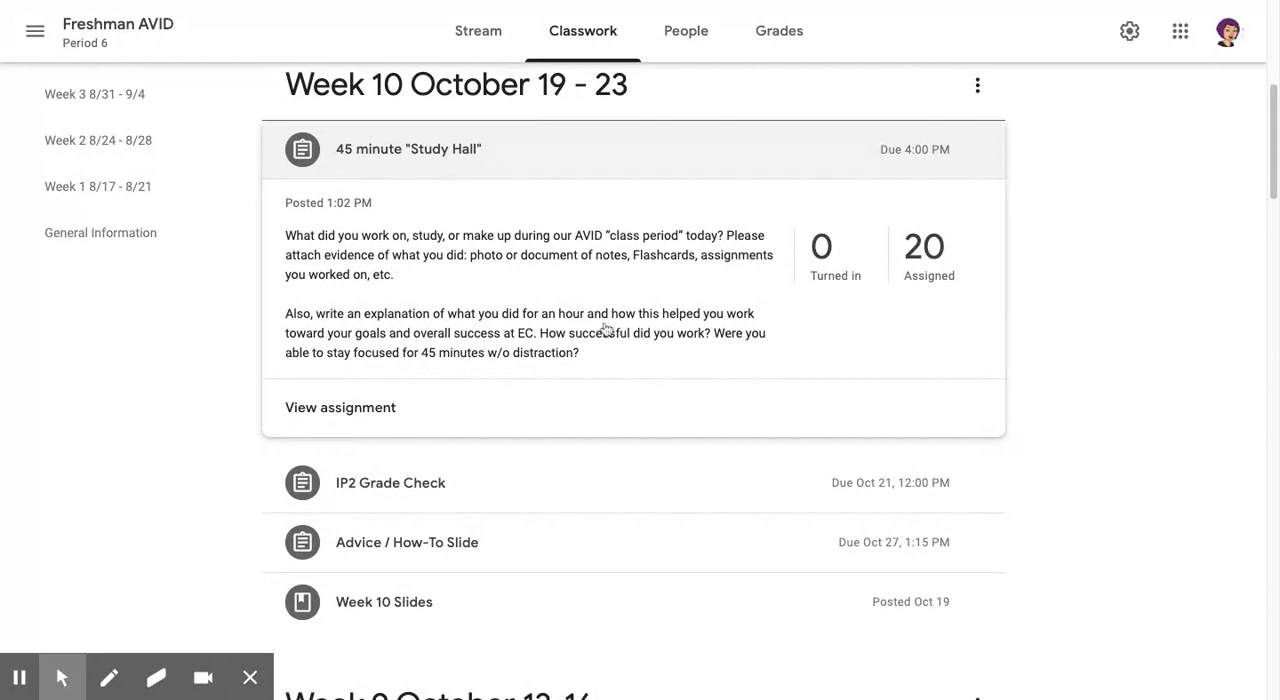
mouse_move(750, 377)
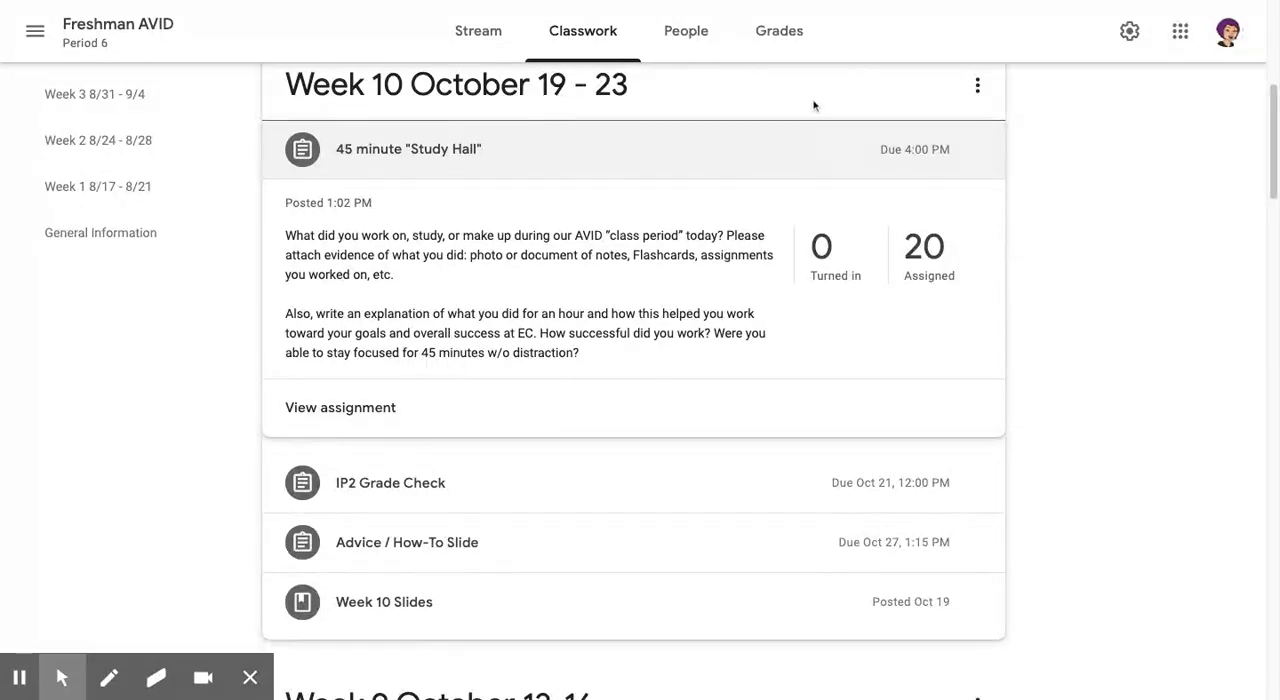
mouse_move(835, 259)
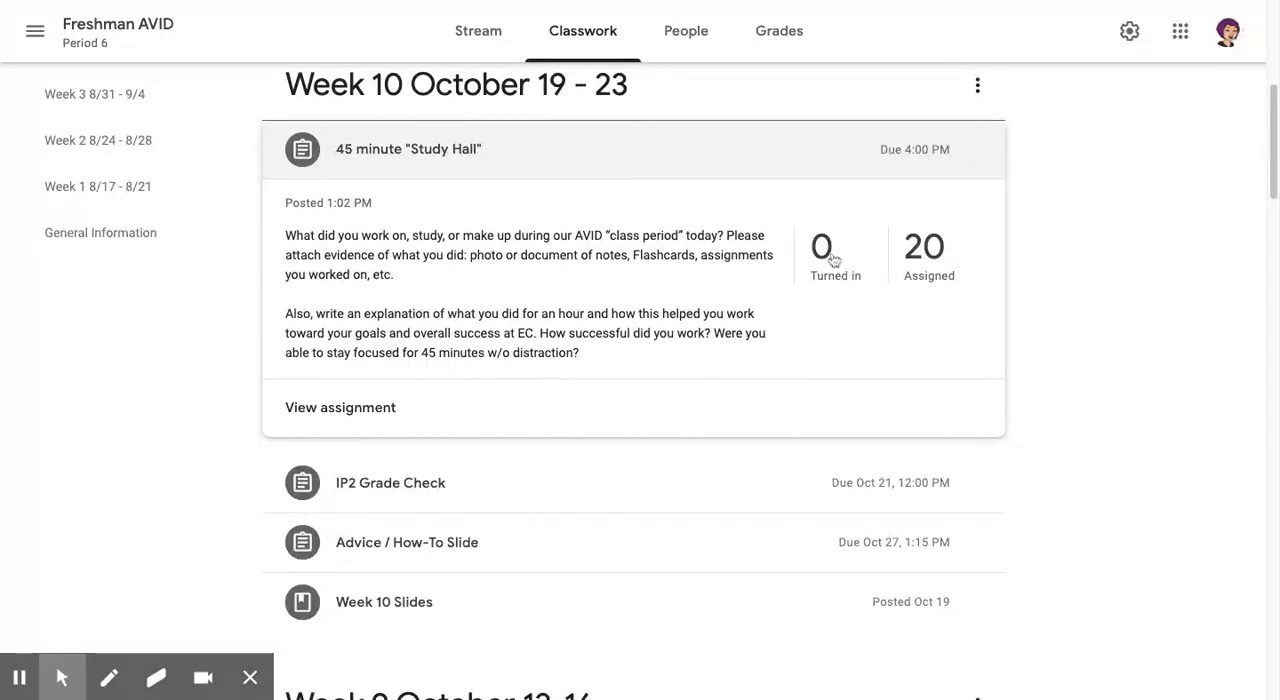
mouse_move(906, 291)
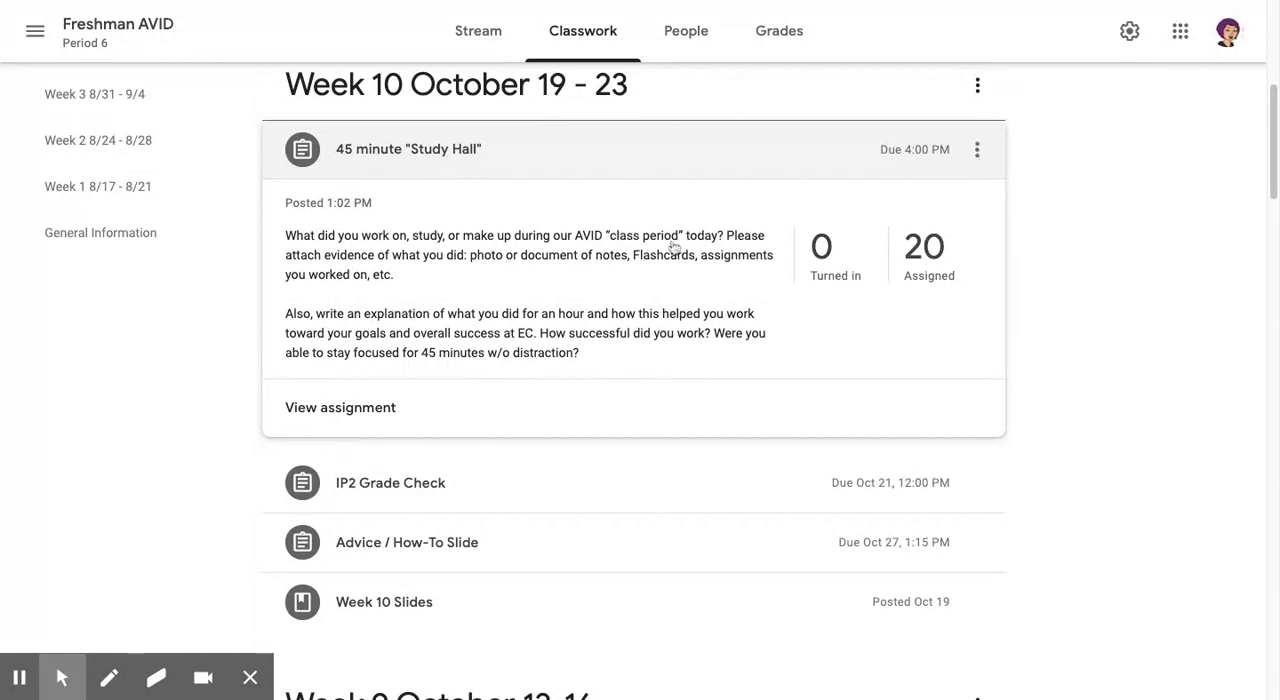
mouse_move(921, 166)
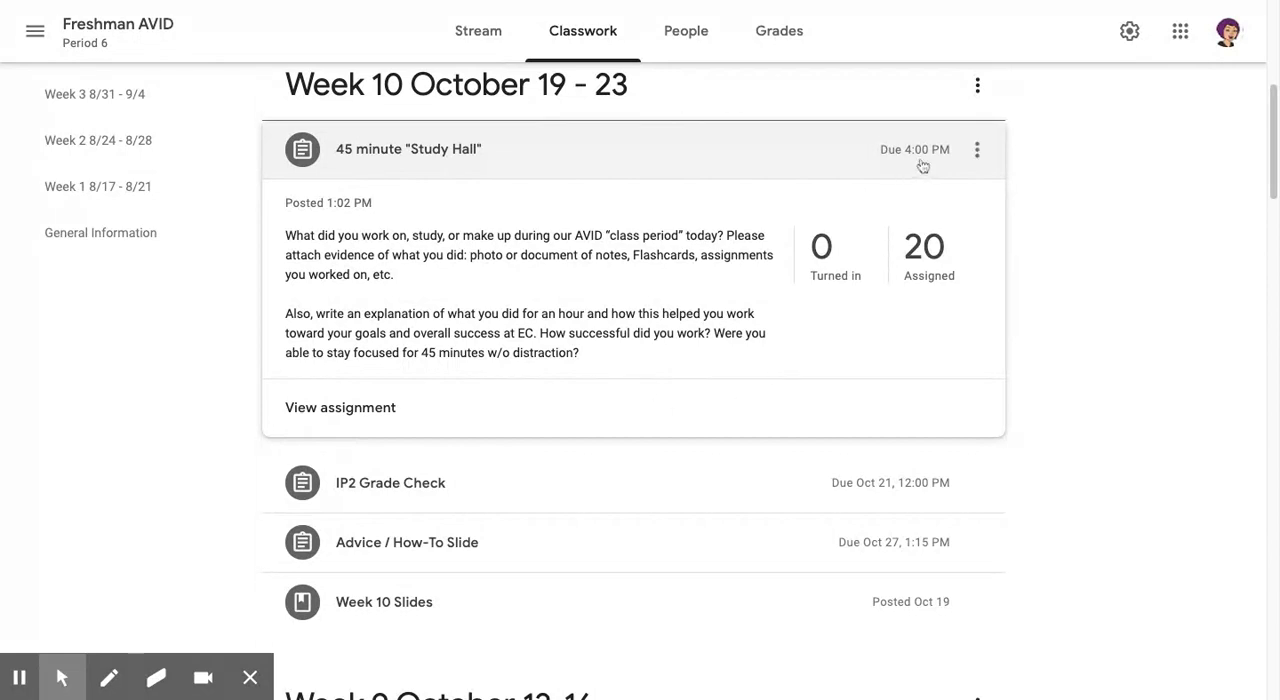